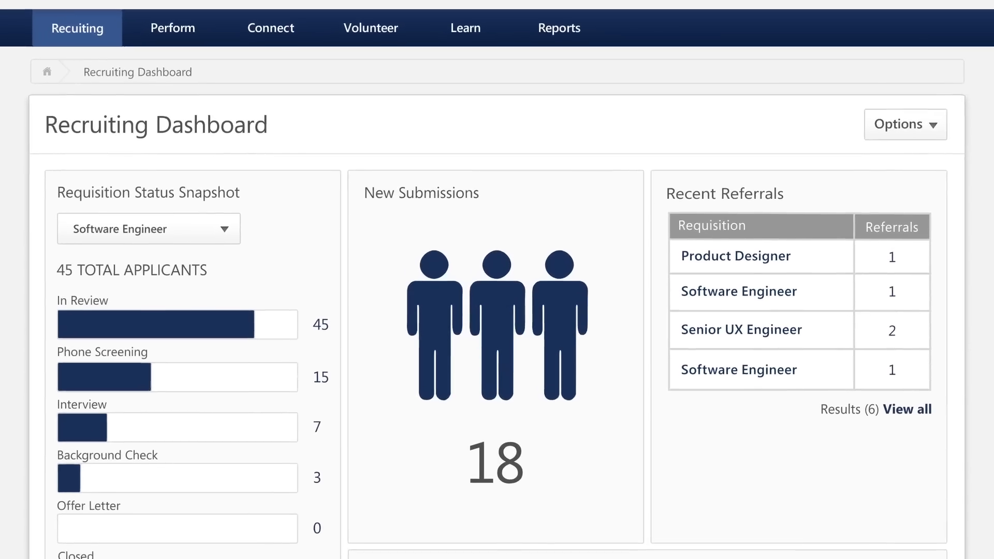
# Scroll through the Recruiting Dashboard and the scored applicant list for Software Engineer (req97).
pyautogui.scroll(-3)
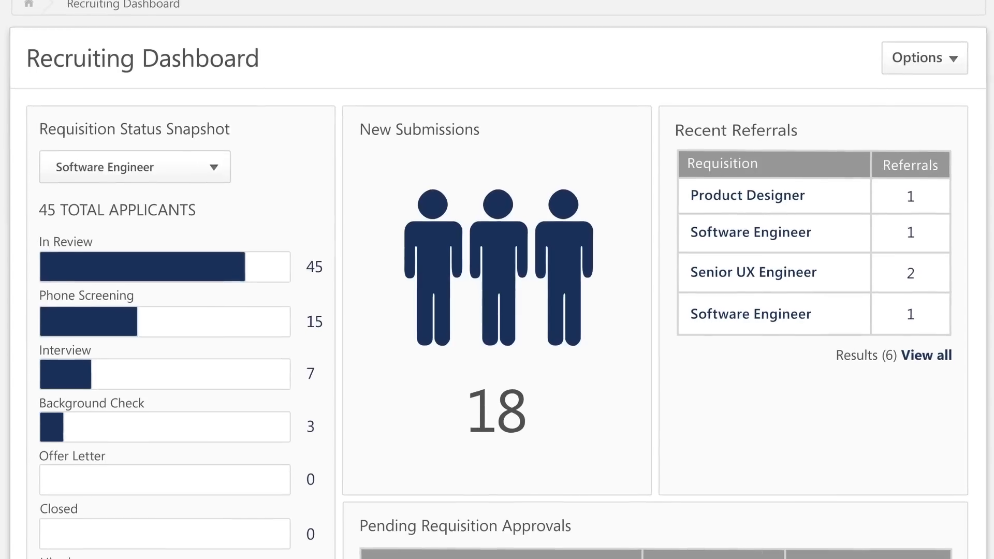
pyautogui.scroll(-3)
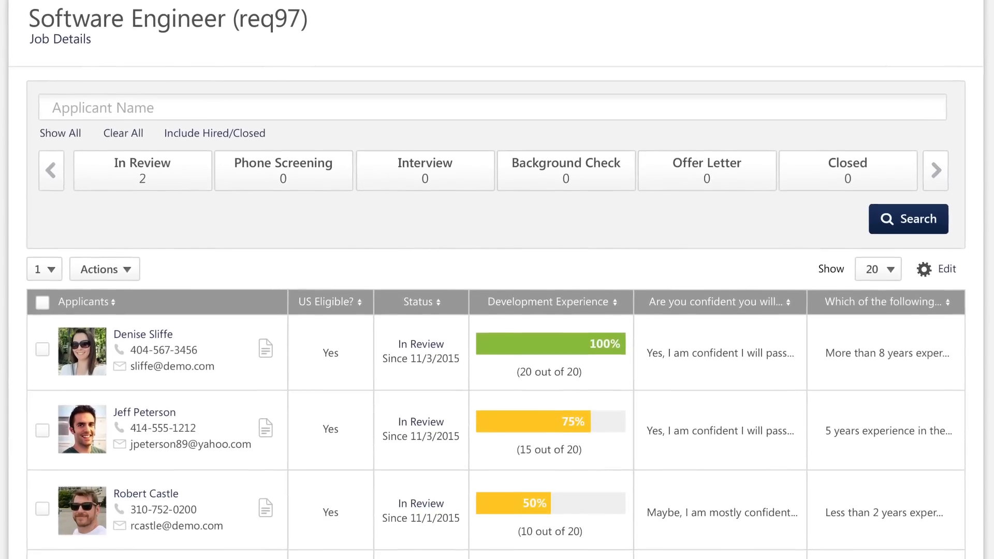
pyautogui.scroll(-3)
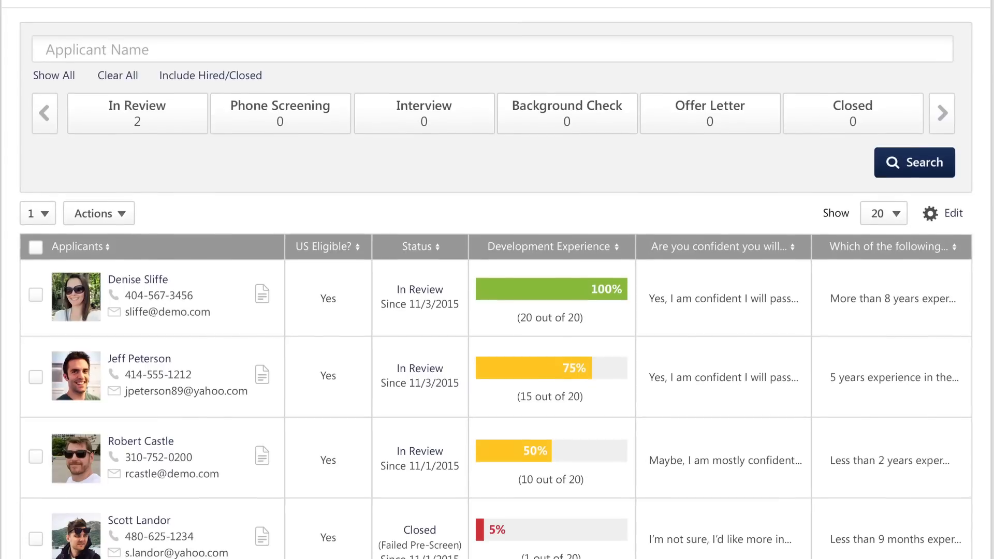
pyautogui.scroll(-3)
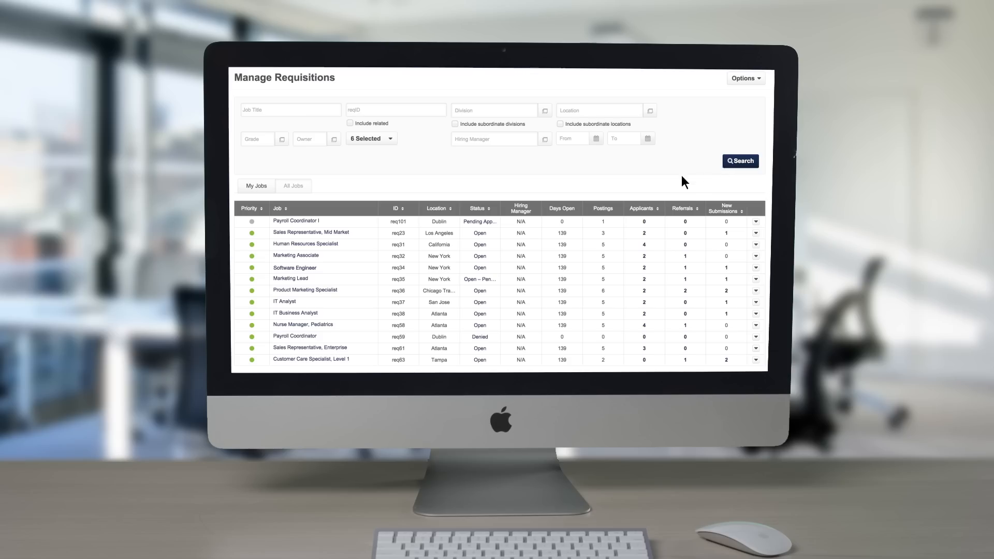
pyautogui.moveTo(365, 258)
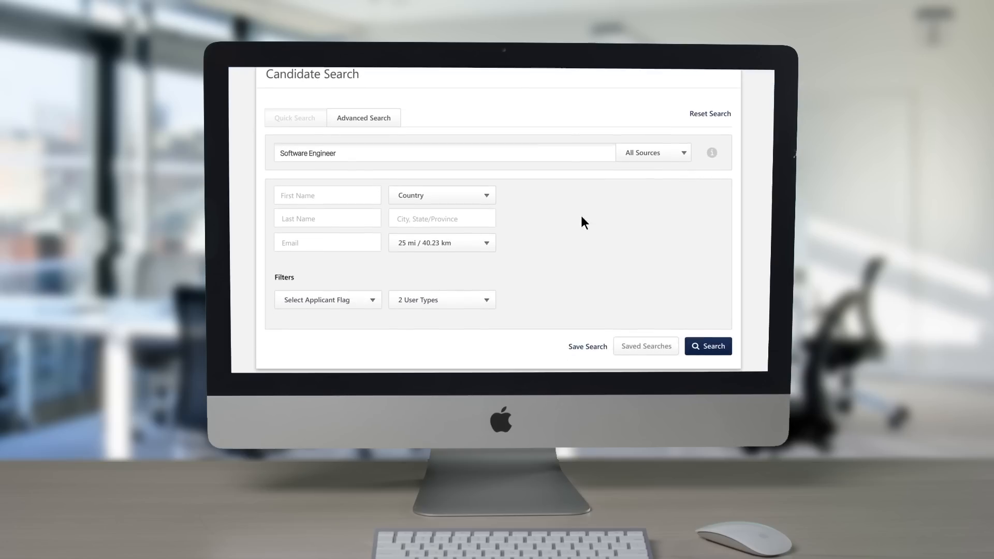
pyautogui.moveTo(696, 295)
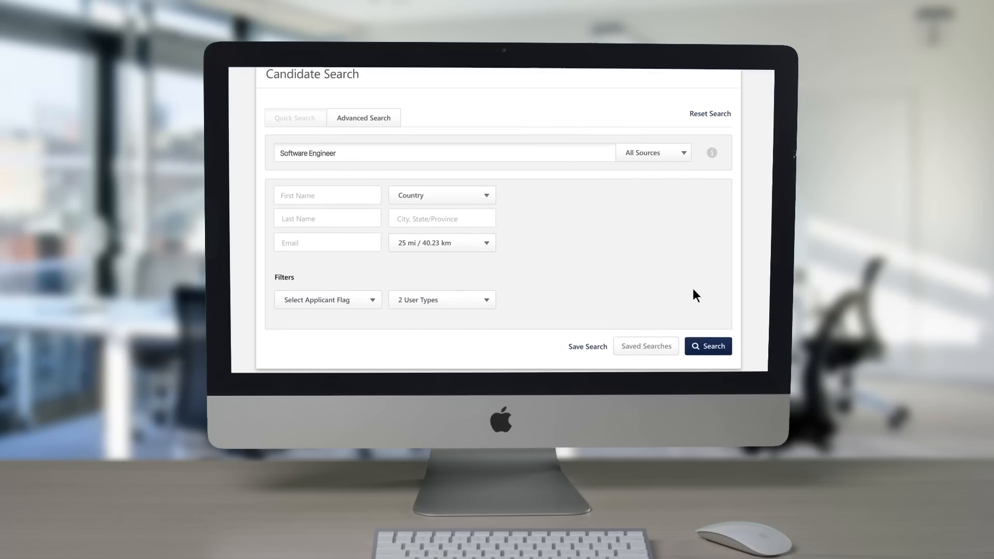
# Run the advanced candidate search and scroll the Software Engineer results.
pyautogui.click(708, 346)
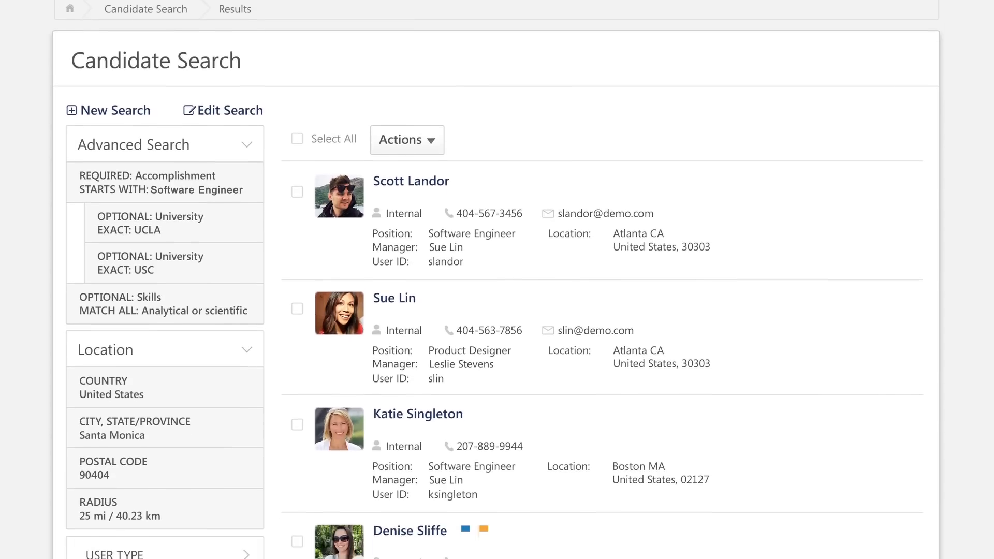
pyautogui.scroll(-3)
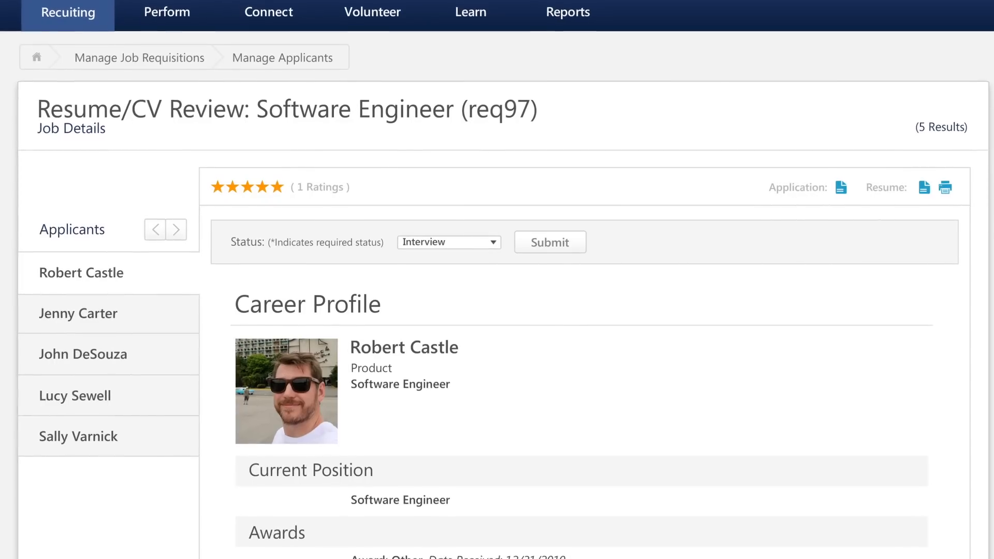
# Scroll up through the first applicant's rated career profile for req97.
pyautogui.scroll(3)
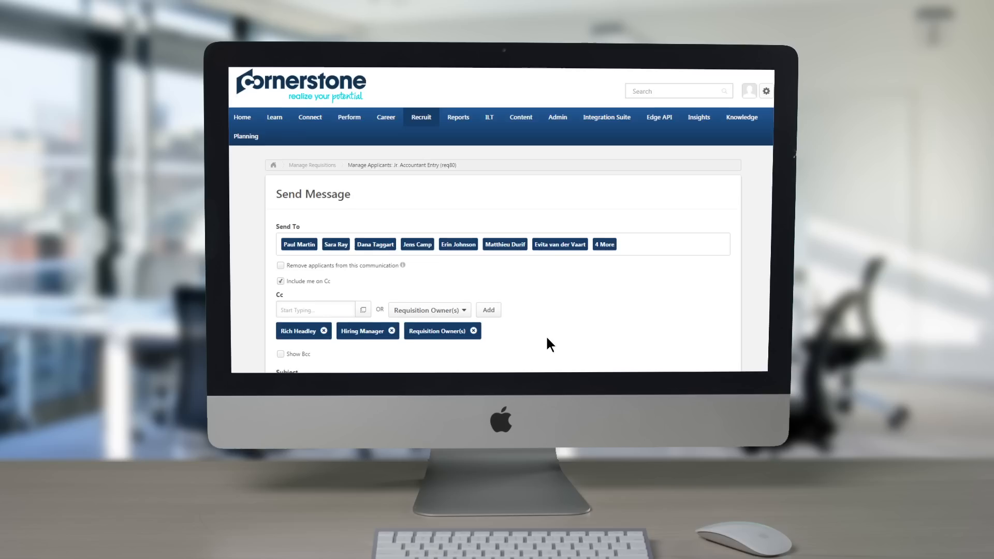
# Scroll the Send Message form and enter the subject 'Intervi'.
pyautogui.scroll(-3)
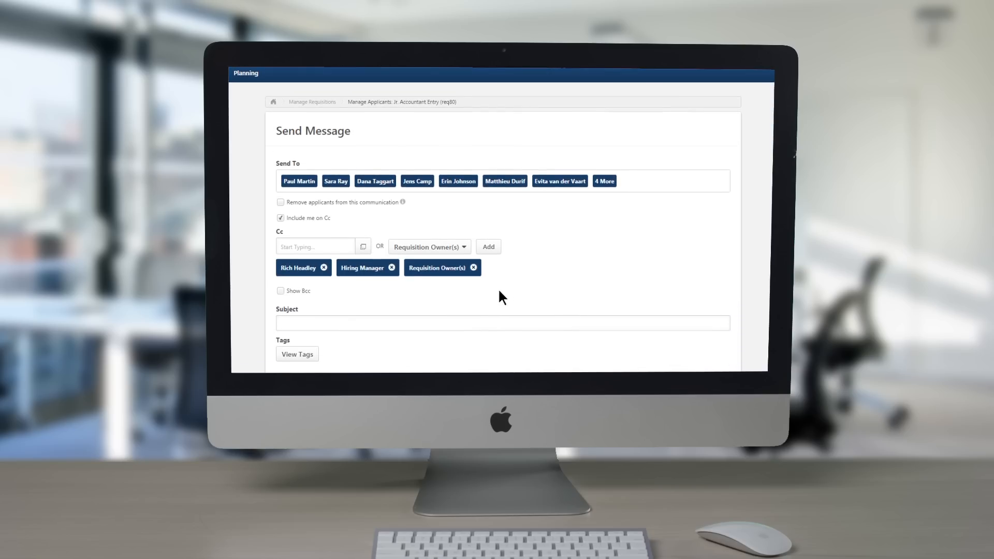
pyautogui.write('Intervi')
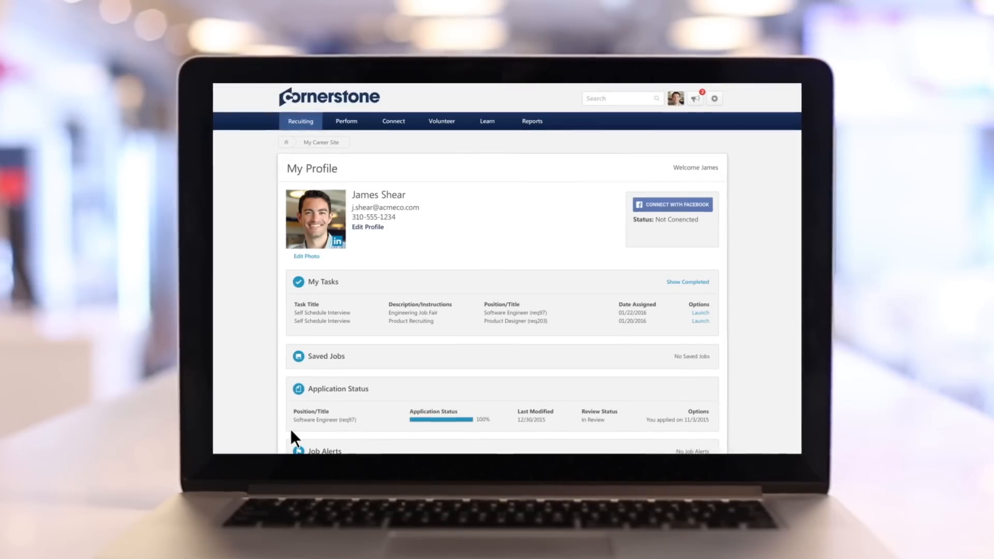
pyautogui.moveTo(560, 359)
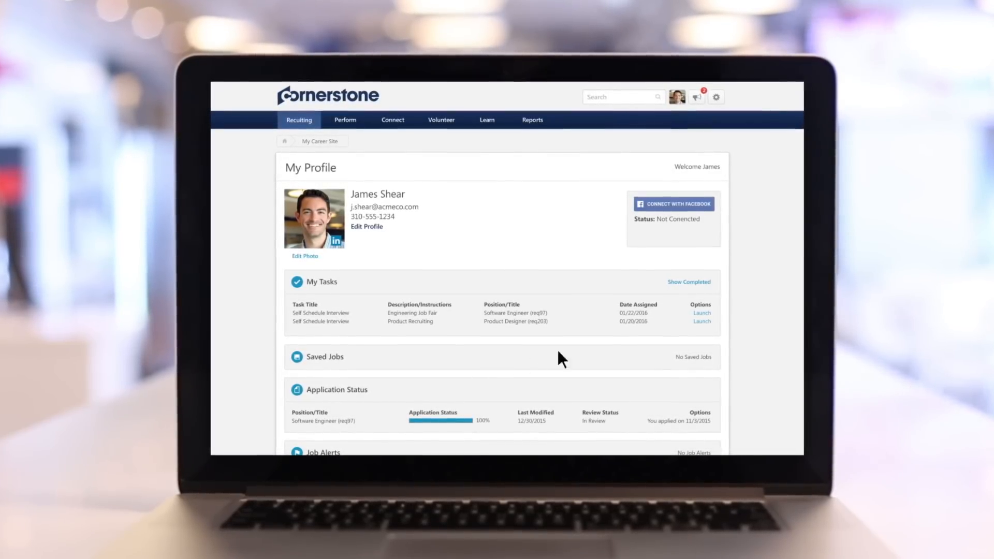
# Launch the Engineering Job Fair task to reach the session scheduler.
pyautogui.click(701, 313)
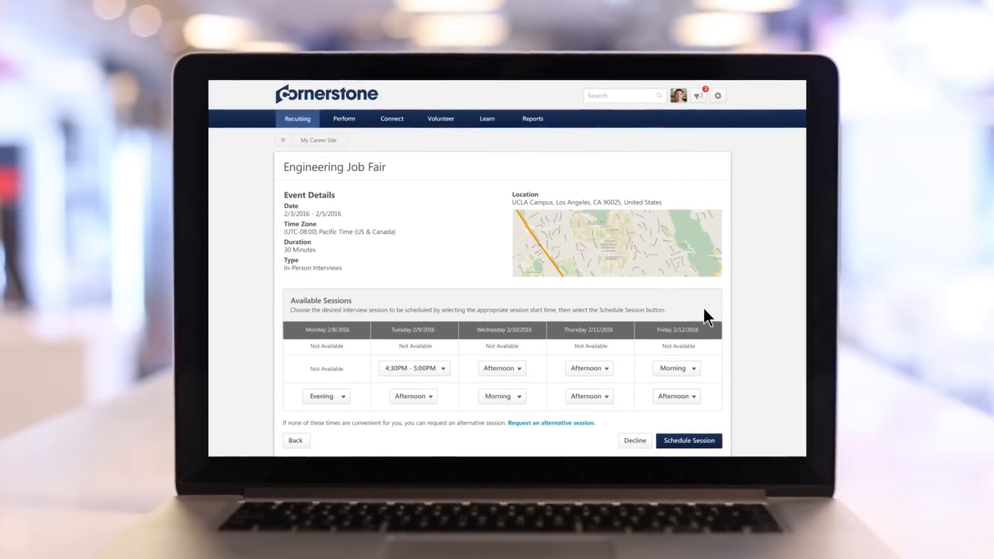